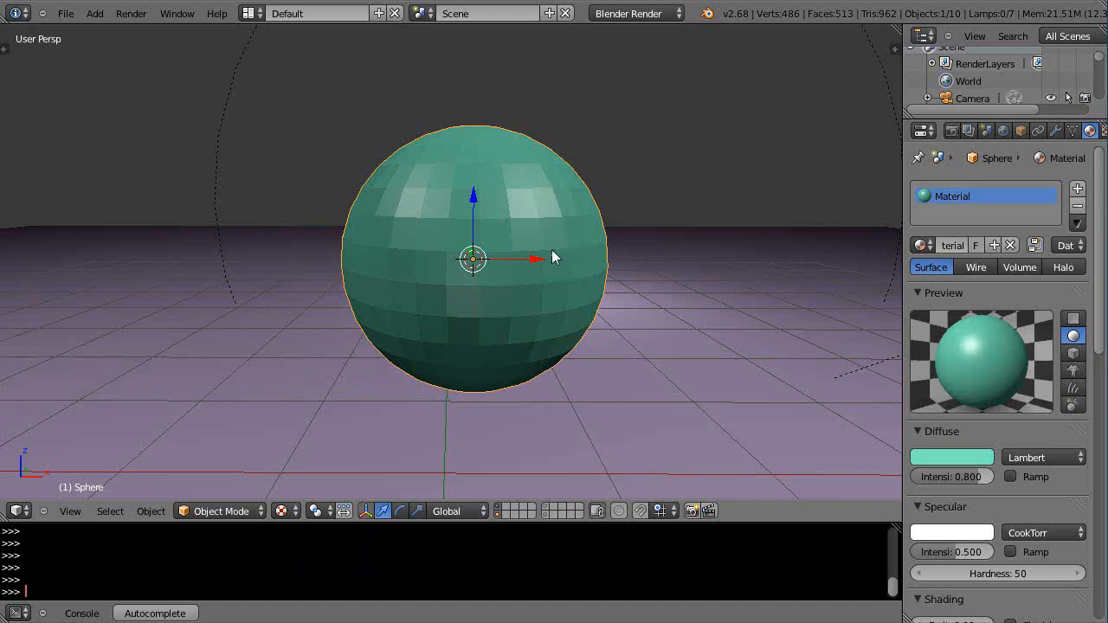
{"action": "mouse_move", "coordinate": [632, 285]}
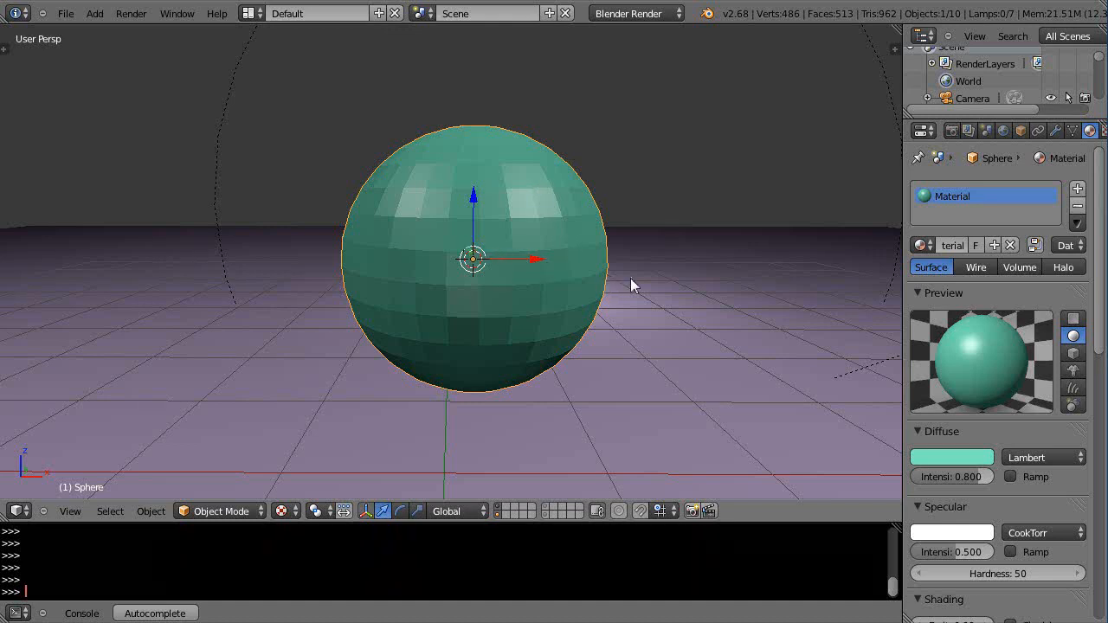
{"action": "mouse_move", "coordinate": [473, 266]}
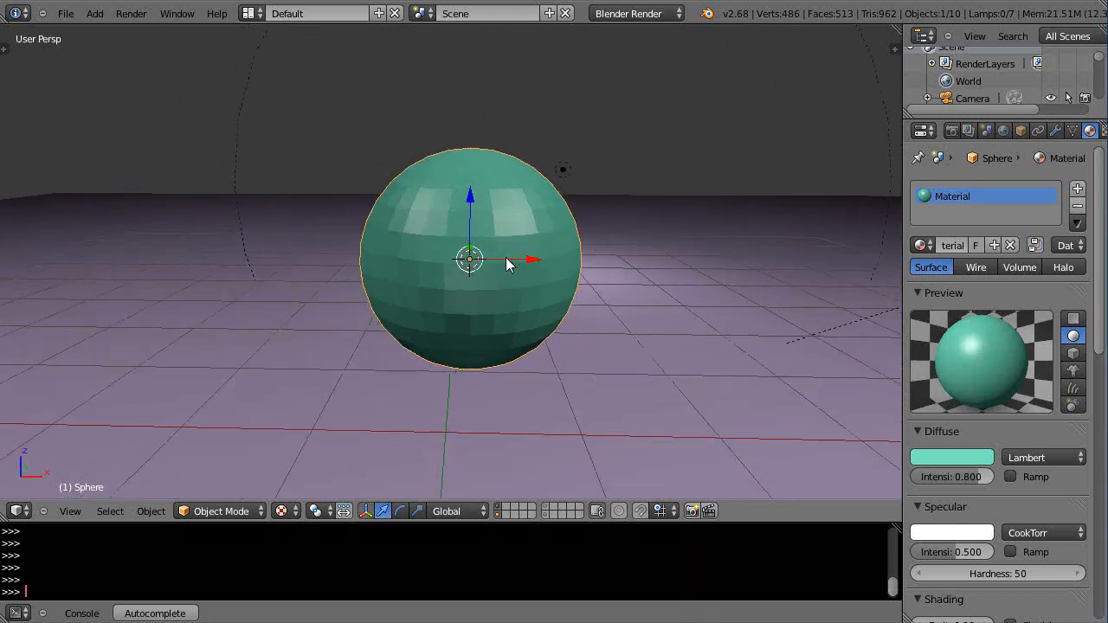
Enter Edit Mode on the sphere to extrude three square spikes from its left and upper faces
{"action": "key", "text": "Tab"}
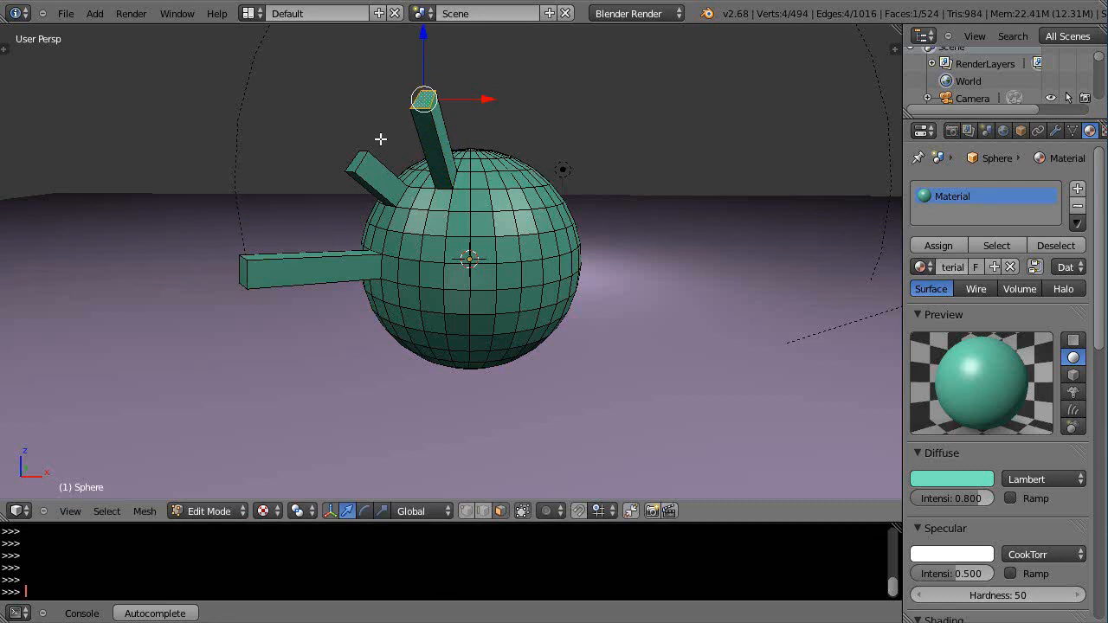
{"action": "mouse_move", "coordinate": [542, 187]}
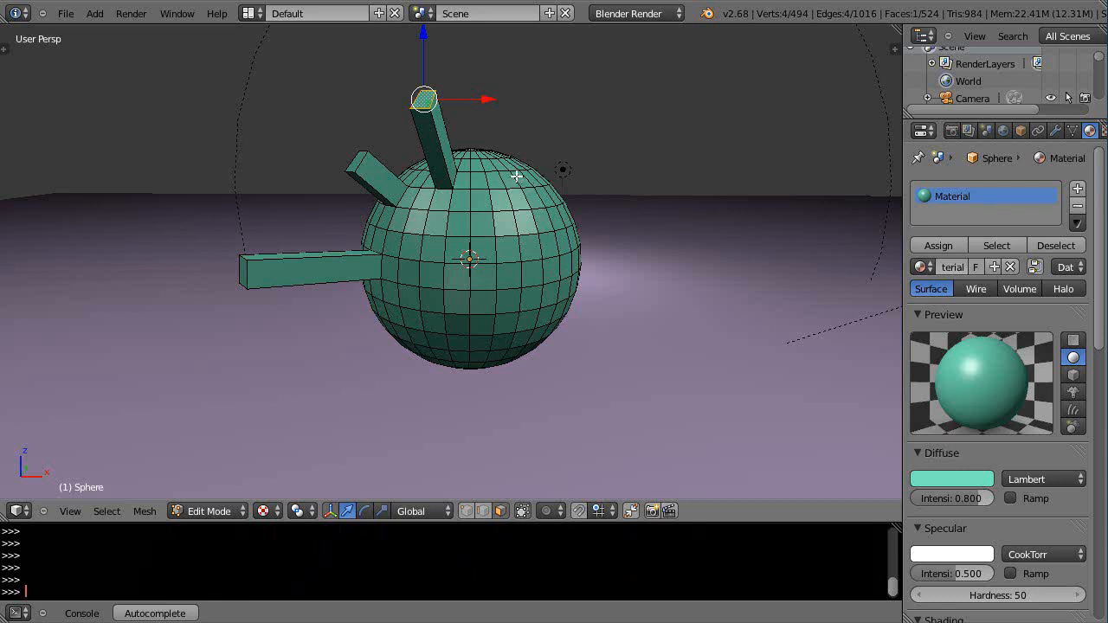
{"action": "mouse_move", "coordinate": [567, 266]}
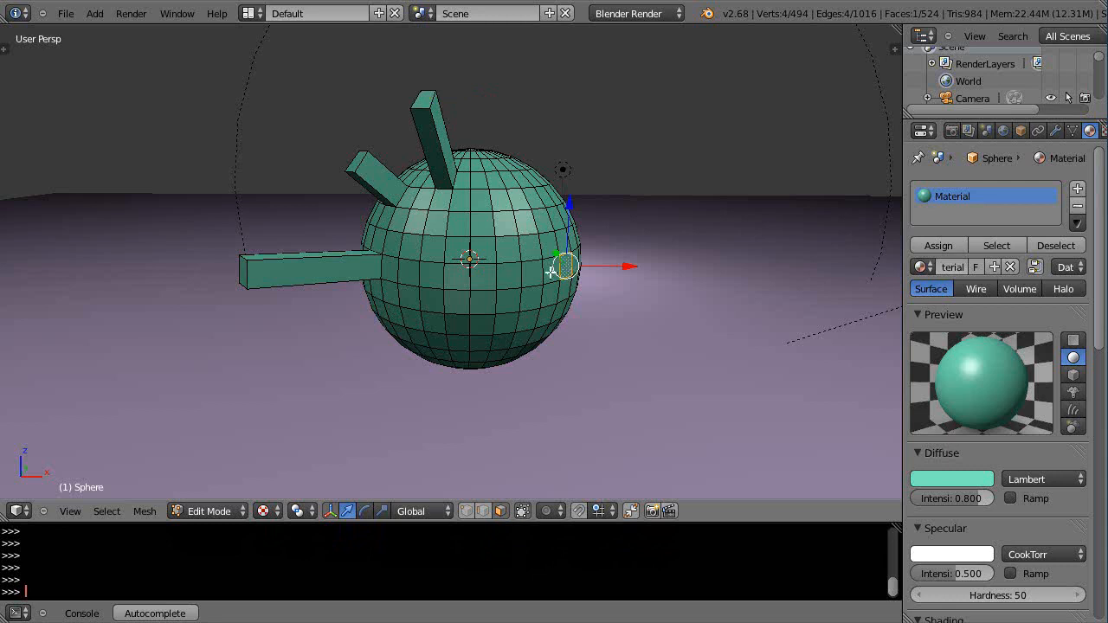
{"action": "mouse_move", "coordinate": [470, 127]}
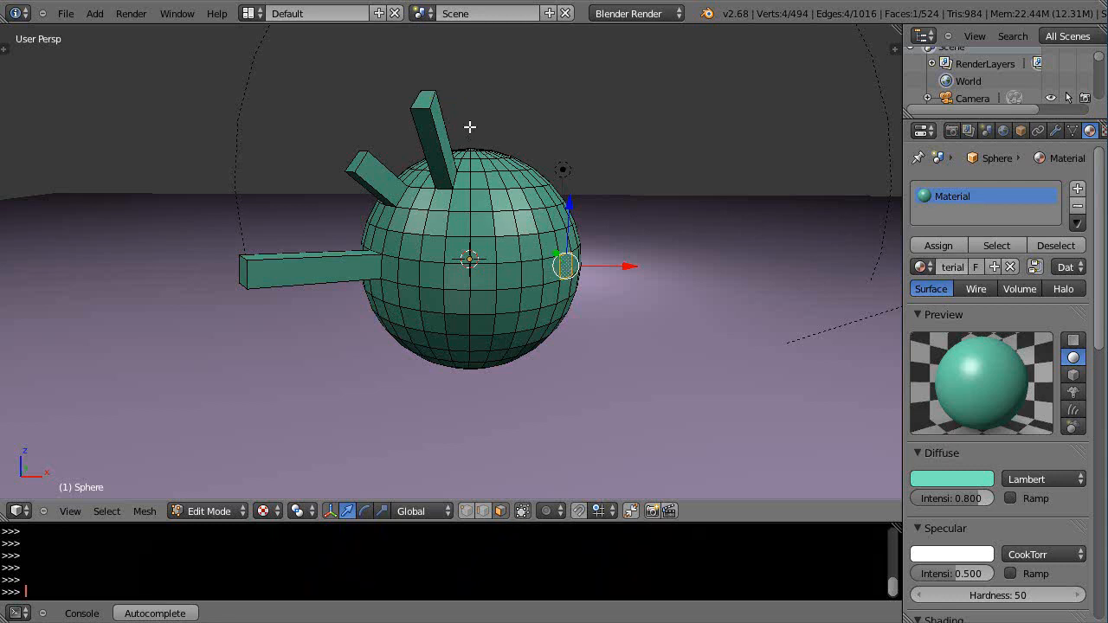
Select the right half's vertices in Front Ortho view for deletion
{"action": "left_click", "coordinate": [521, 510]}
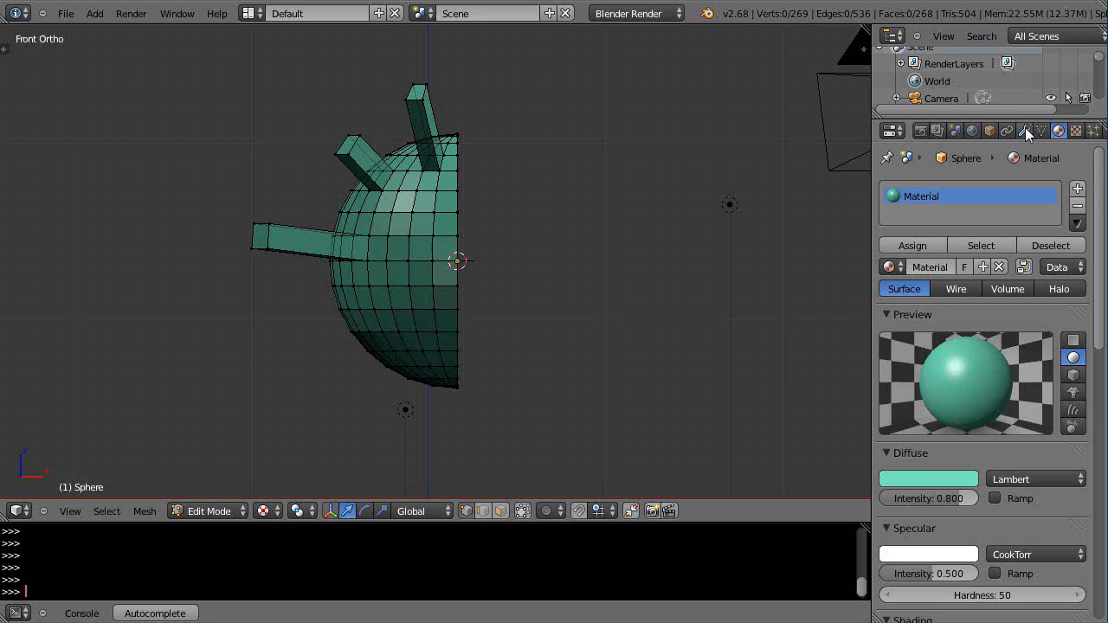
Open the sphere's Modifiers tab to add an X-axis Mirror
{"action": "left_click", "coordinate": [1023, 131]}
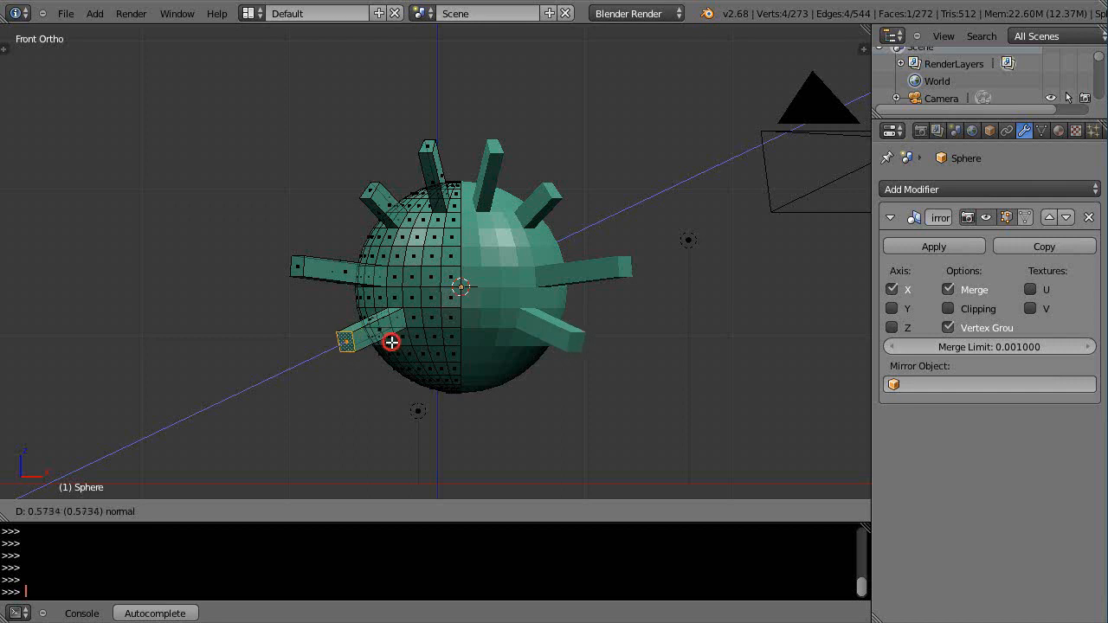
Confirm the lower and top spike extrusions and enable Clipping on the Mirror modifier
{"action": "key", "text": "Tab"}
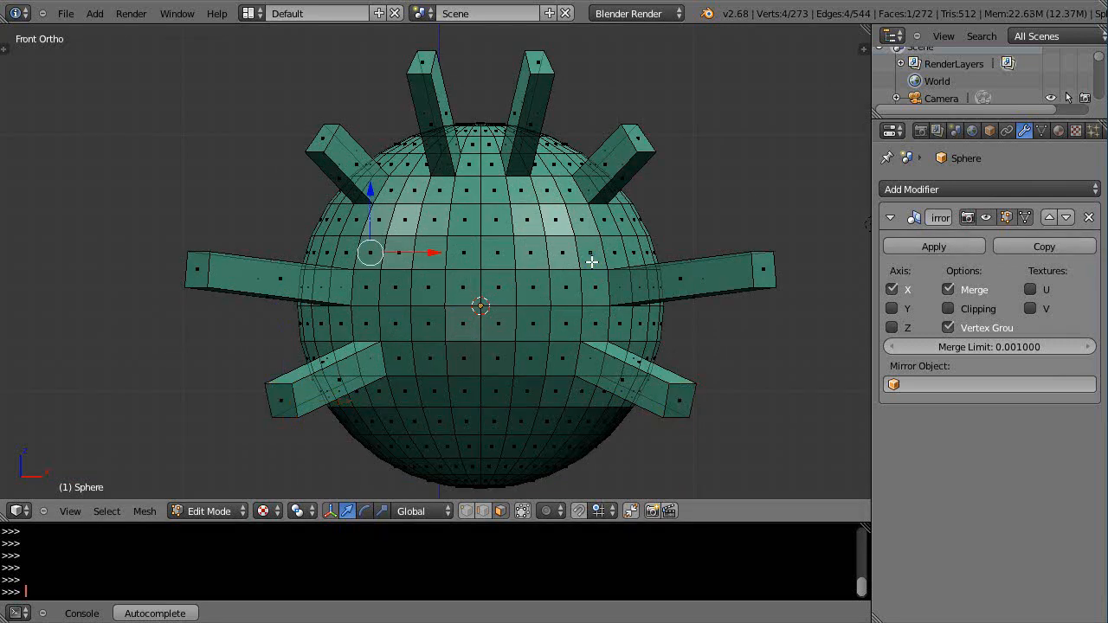
{"action": "mouse_move", "coordinate": [491, 386]}
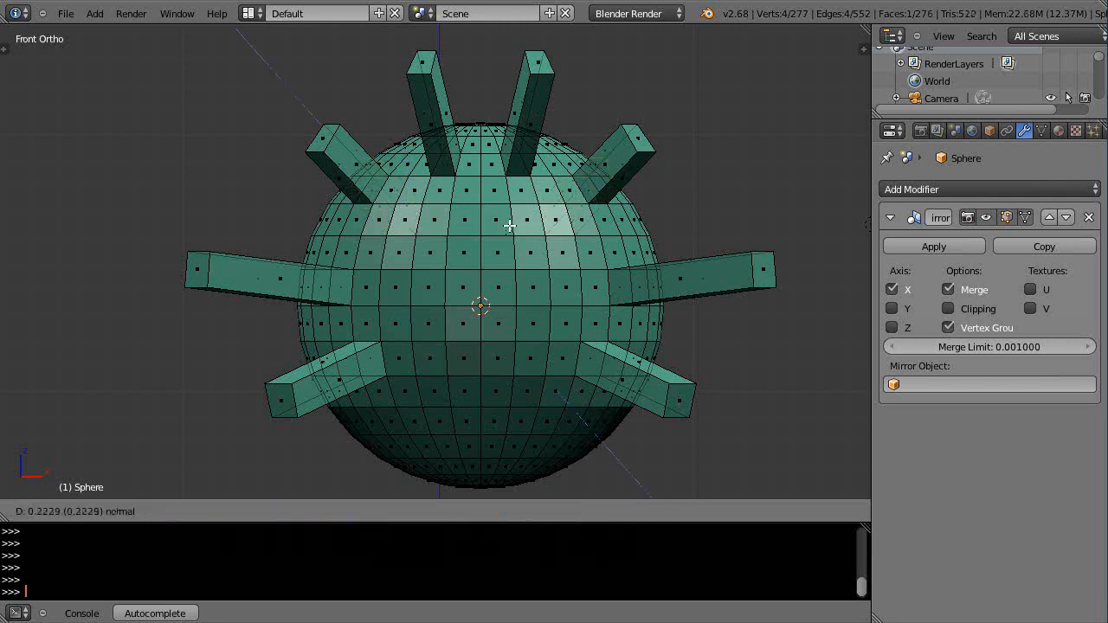
{"action": "key", "text": "Tab"}
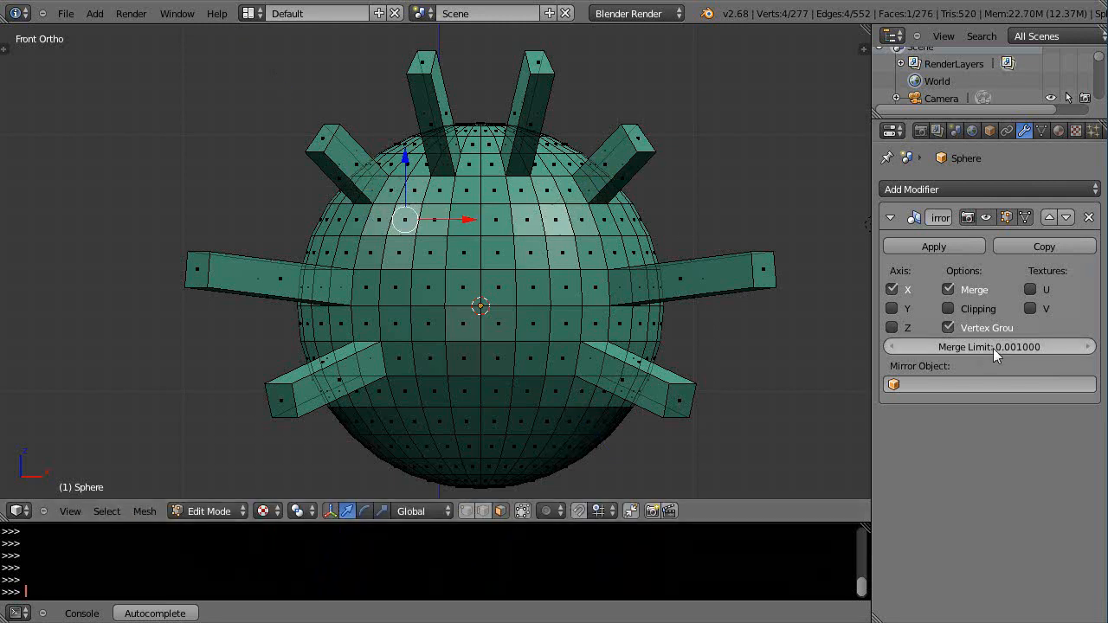
{"action": "left_click", "coordinate": [949, 308]}
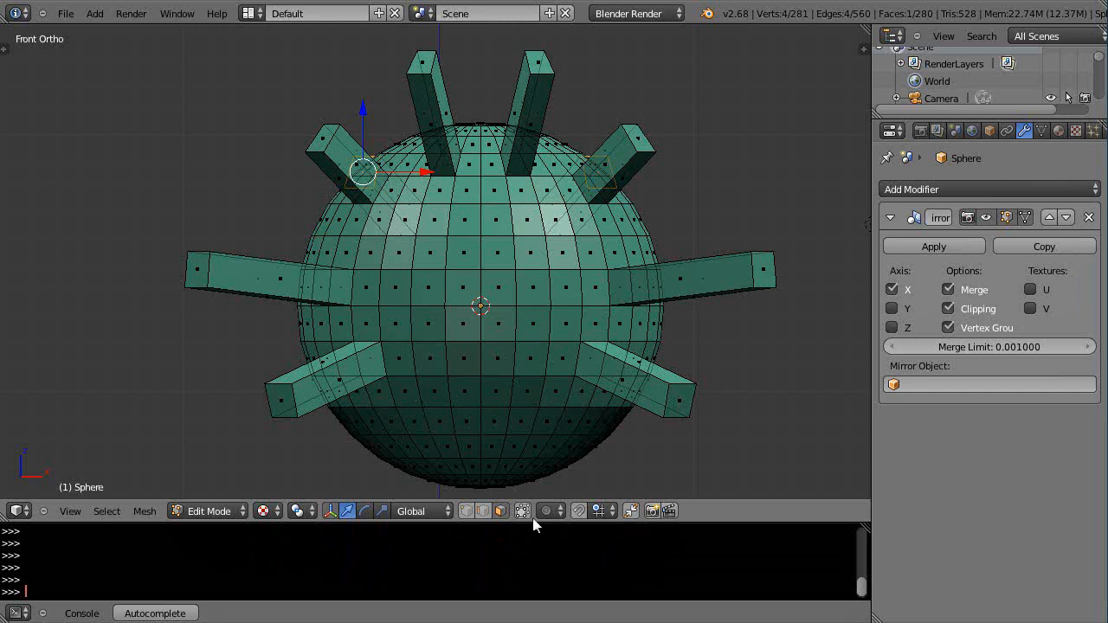
{"action": "mouse_move", "coordinate": [531, 530]}
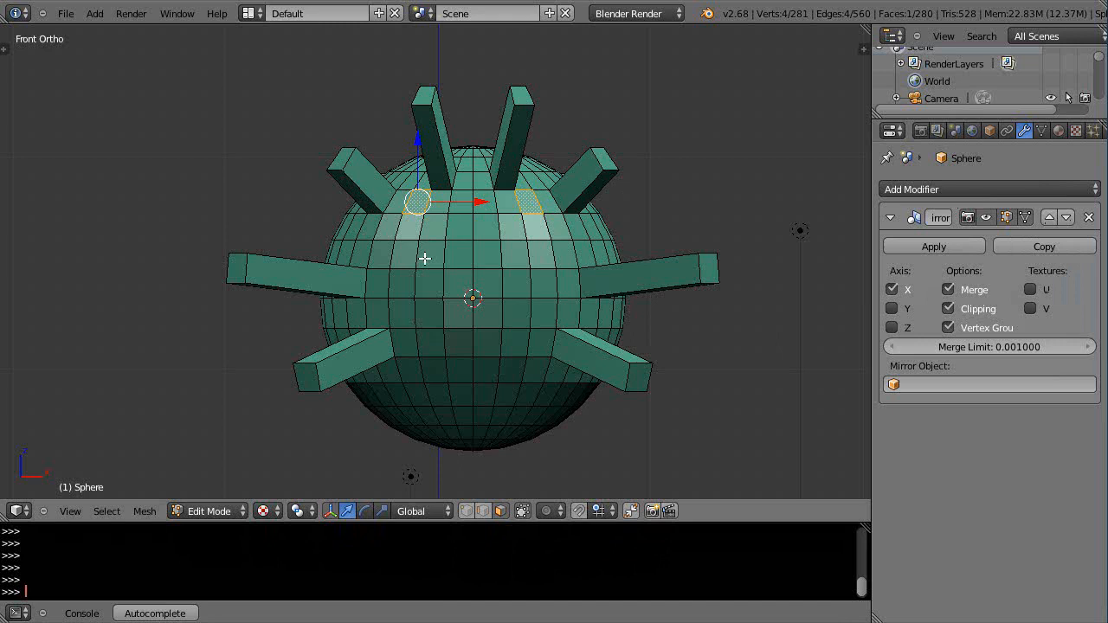
{"action": "mouse_move", "coordinate": [511, 281]}
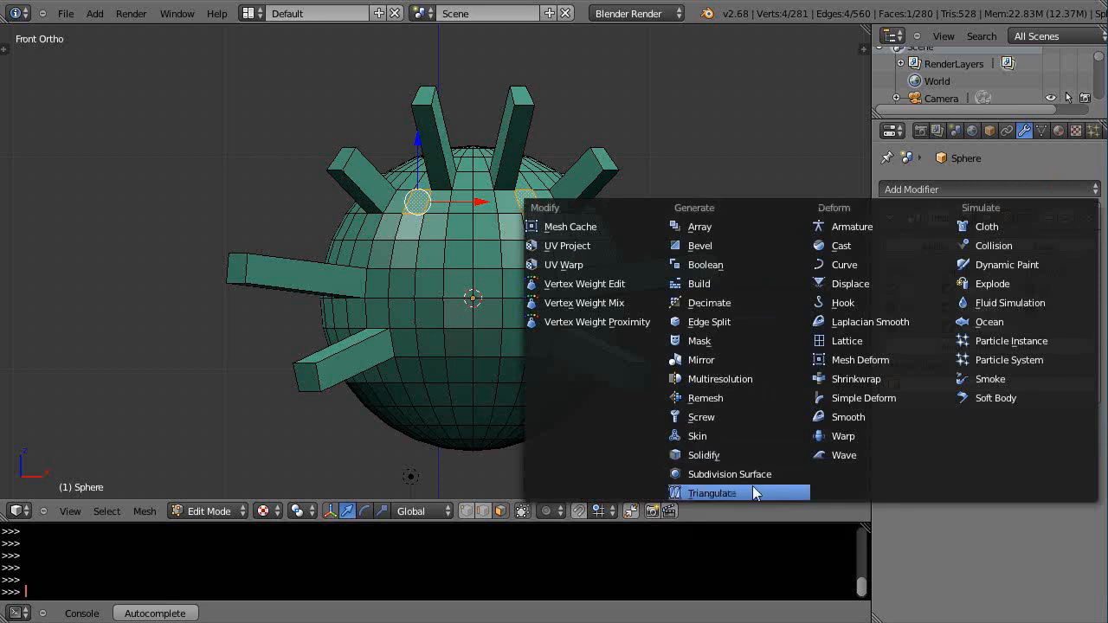
Add a Smooth modifier below the Mirror with Factor about 2.239
{"action": "left_click", "coordinate": [700, 359]}
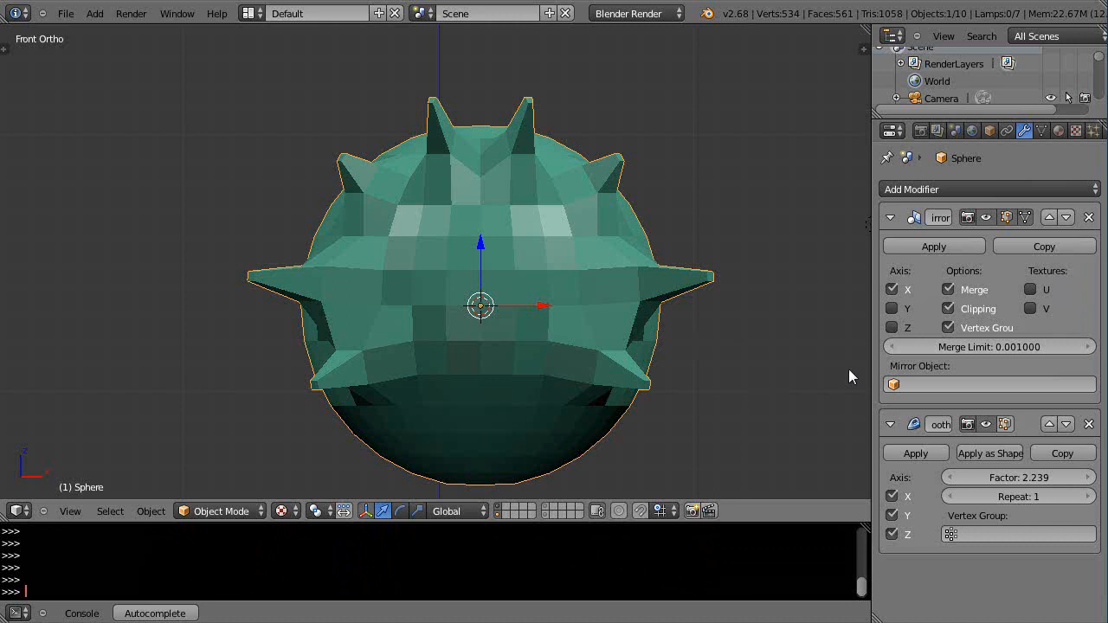
{"action": "mouse_move", "coordinate": [983, 208]}
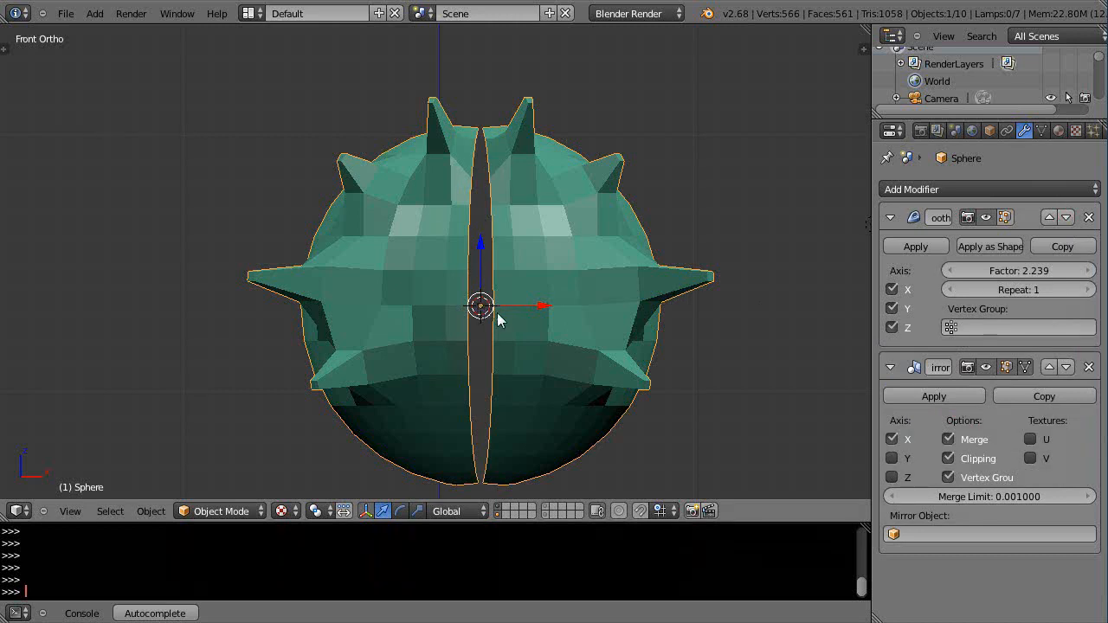
{"action": "mouse_move", "coordinate": [805, 391]}
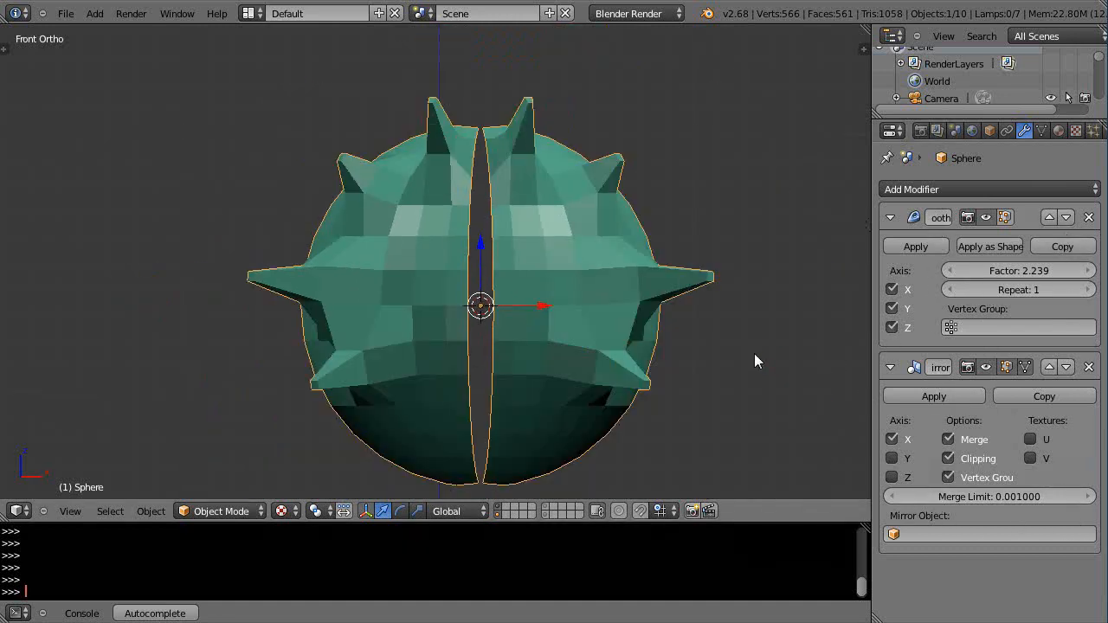
Reframe the view to inspect the centre gap after moving Smooth above Mirror
{"action": "key", "text": "F12"}
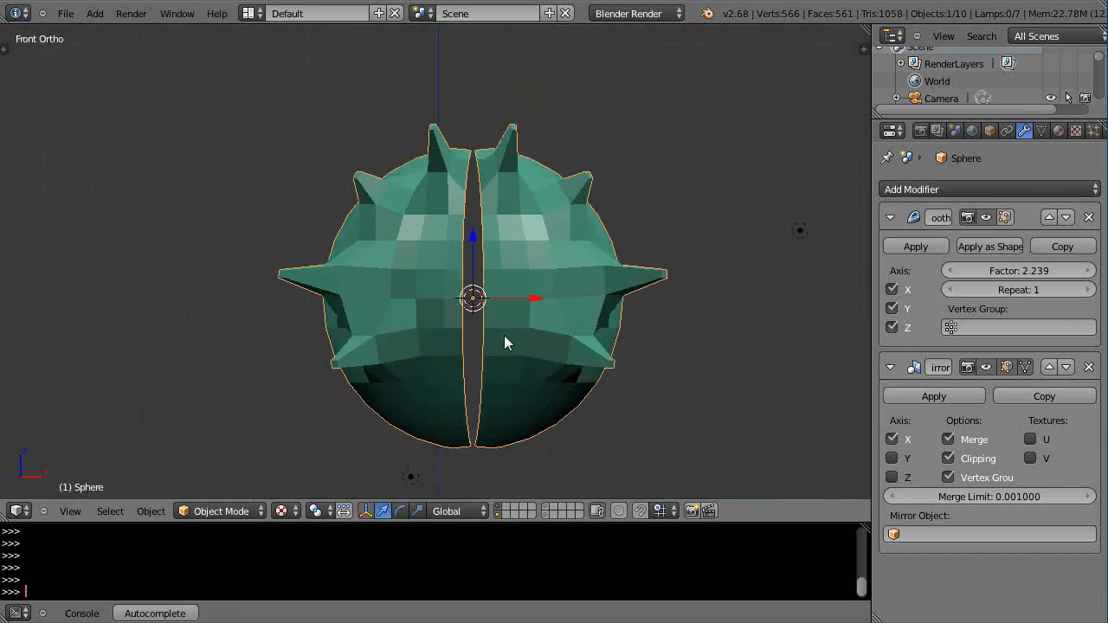
{"action": "mouse_move", "coordinate": [1017, 270]}
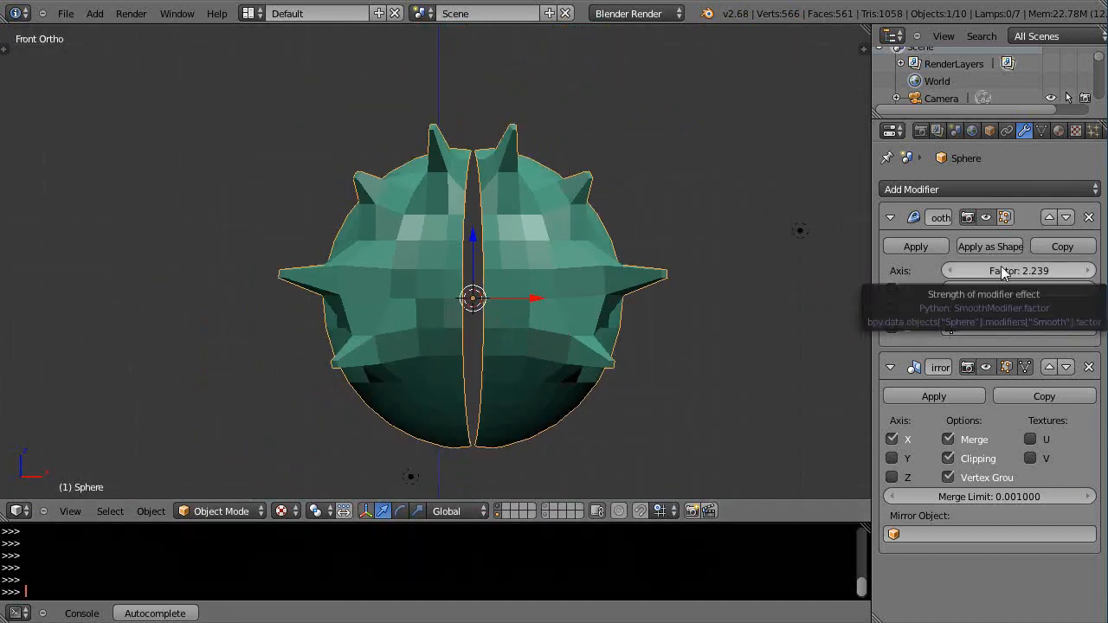